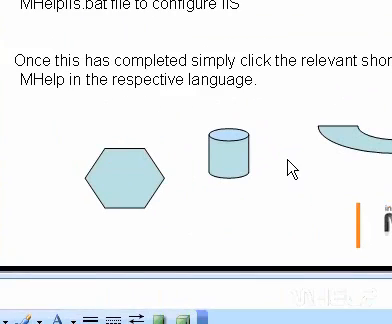
mouse_move(213, 173)
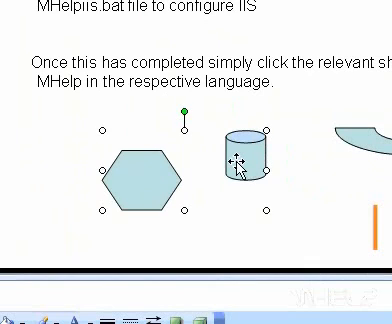
mouse_move(103, 172)
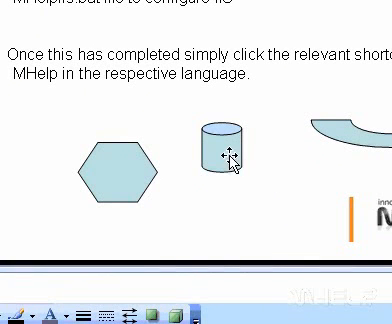
- Select the cylinder AutoShape alone, apart from the hexagon
click(215, 155)
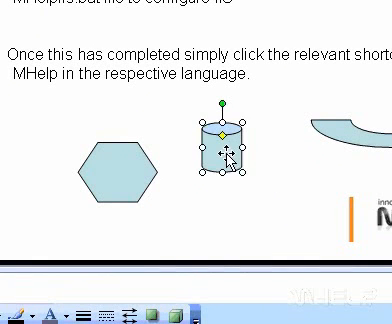